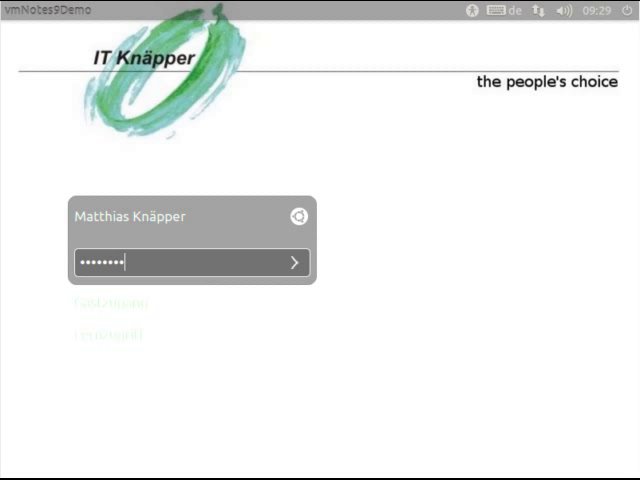
Sign in to the Unity session and bring up the Dash application search
click(296, 262)
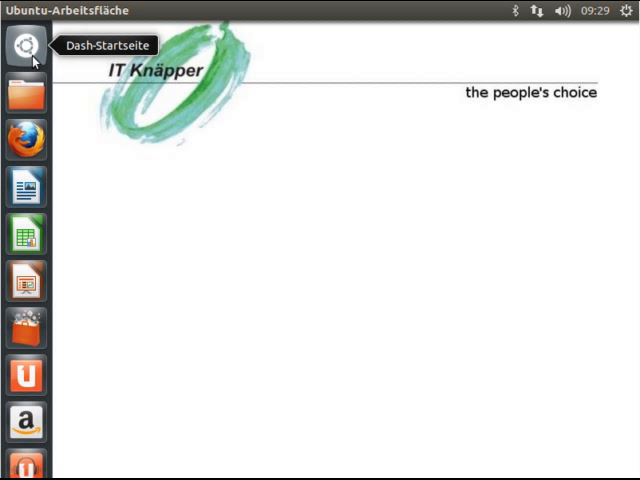
click(26, 46)
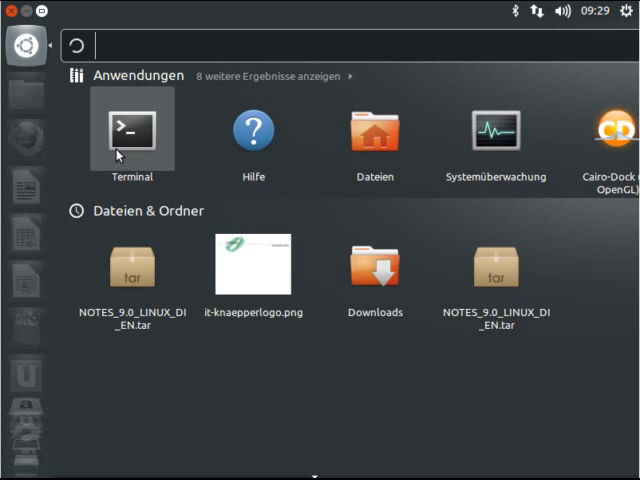
In Terminal, remove the old NOTES_9.0_LINUX_DI_EN folder and install the prerequisite libraries via sudo apt-get, confirming with j
click(132, 130)
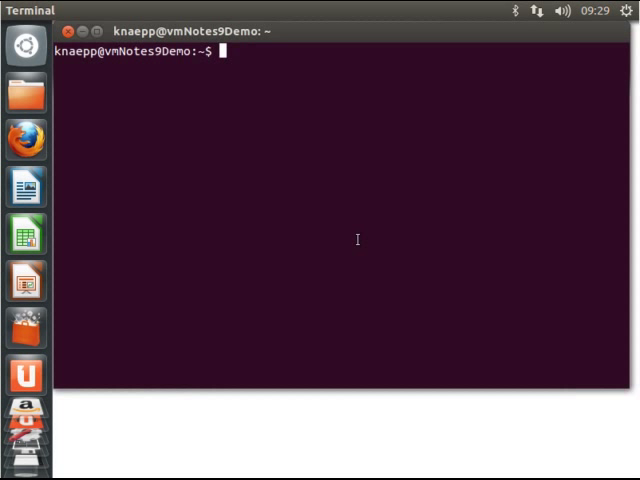
text(rm -Rf NOTES_9.0_LINUX_DI_EN)
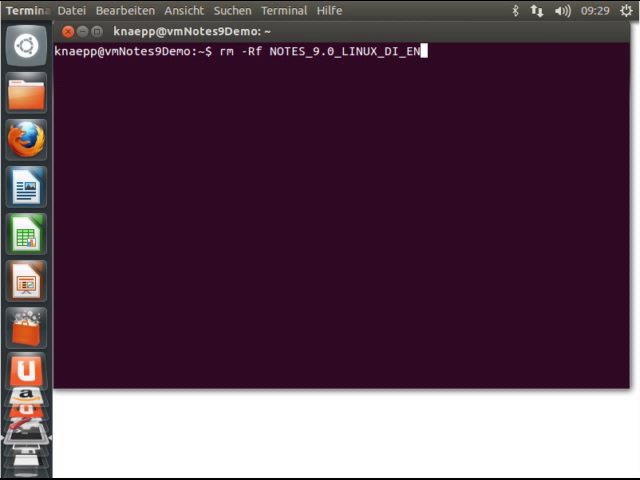
text(cd NOTES_9.0_LINUX_DI_EN/)
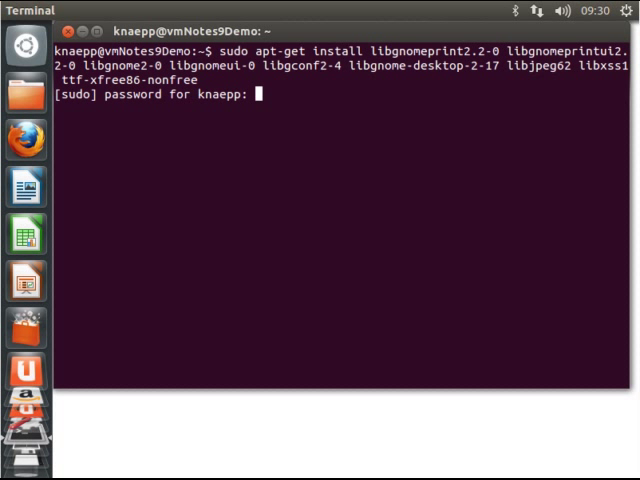
key(Return)
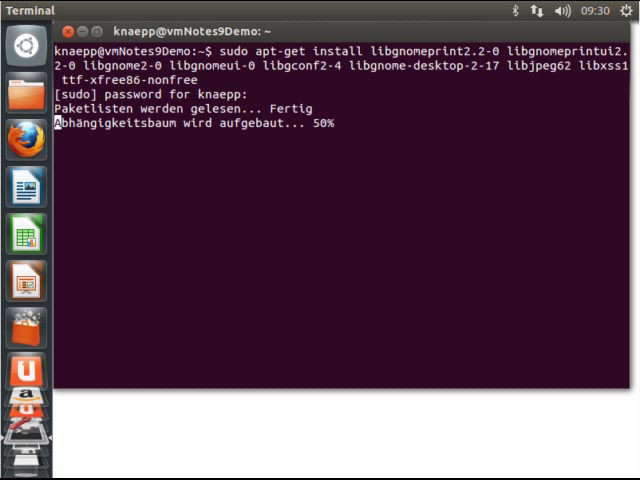
text(j)
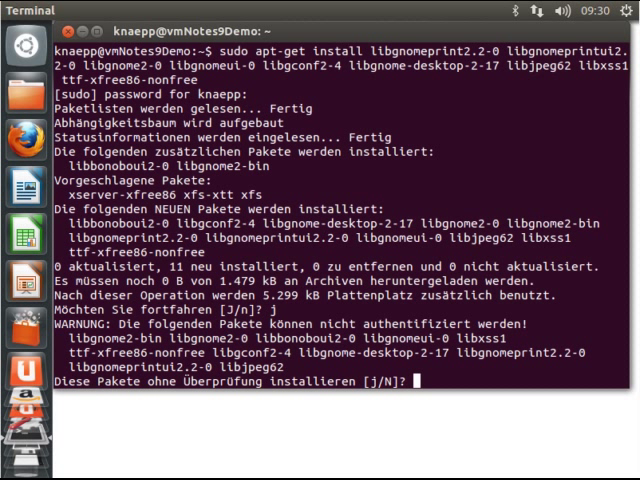
text(j)
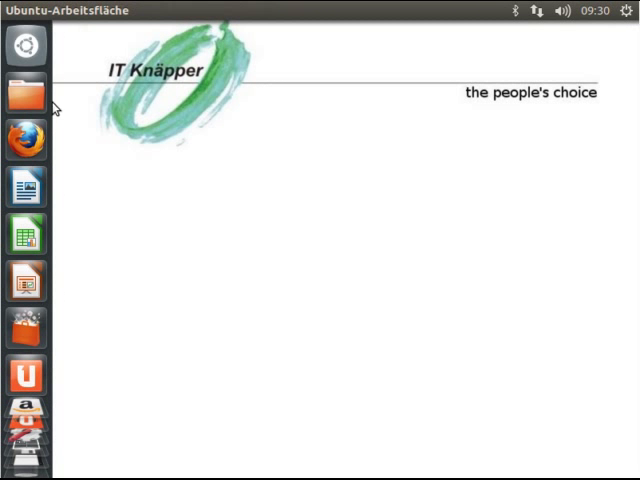
mouse_move(24, 96)
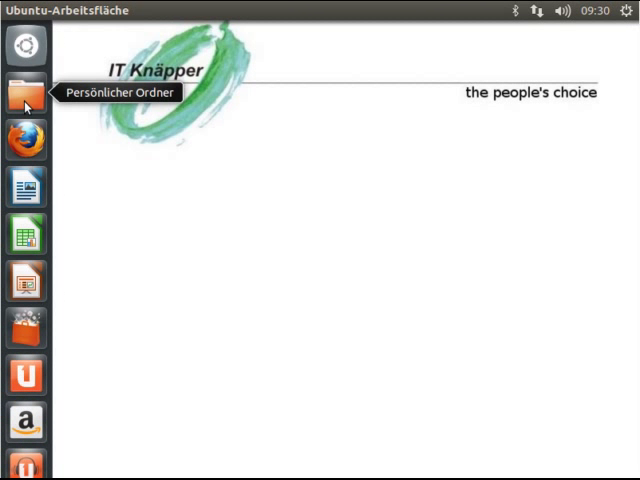
In Downloads, extract the NOTES_9.0_LINUX_DI_EN.tar archive in place with Hier entpacken
click(24, 92)
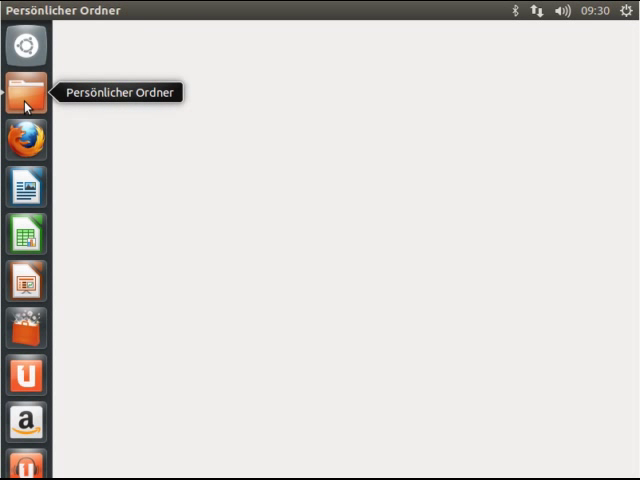
click(24, 96)
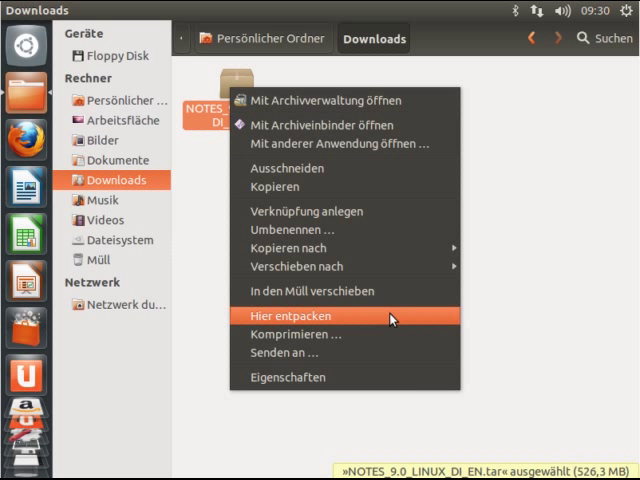
click(292, 316)
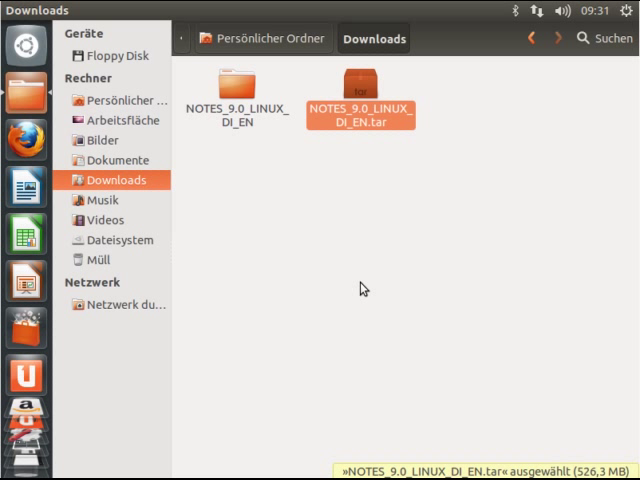
mouse_move(24, 48)
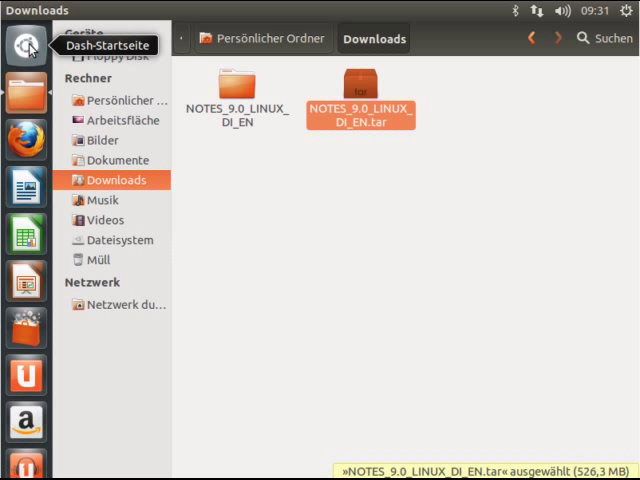
In Terminal, run sudo ./smartupgrade.sh from the extracted Downloads folder until installation finishes, then exit
click(22, 46)
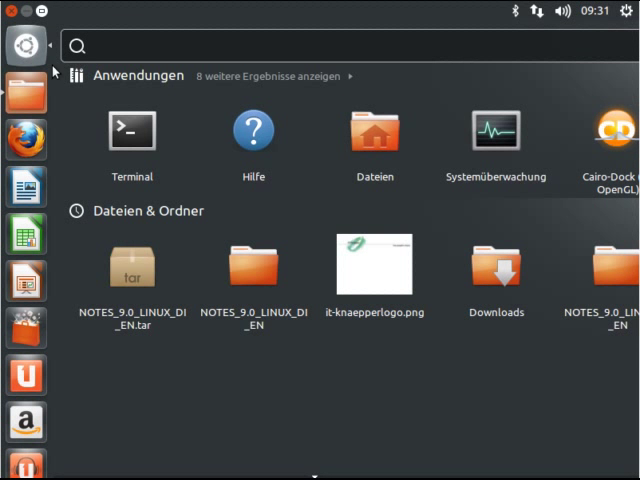
click(132, 132)
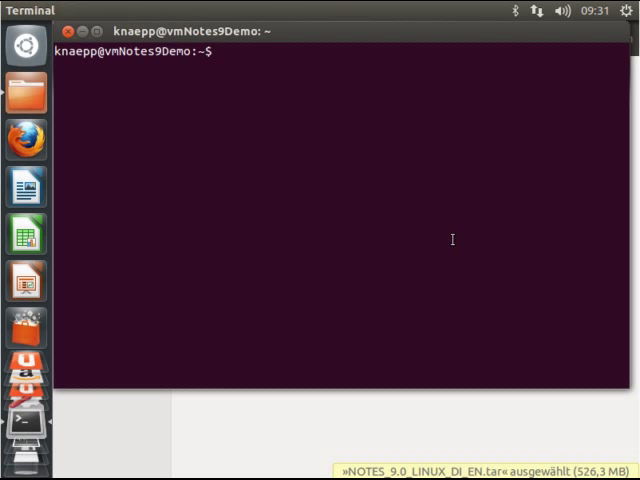
text(cd Downloads/)
text(cd NOTES_9.0_LINUX_DI_EN/)
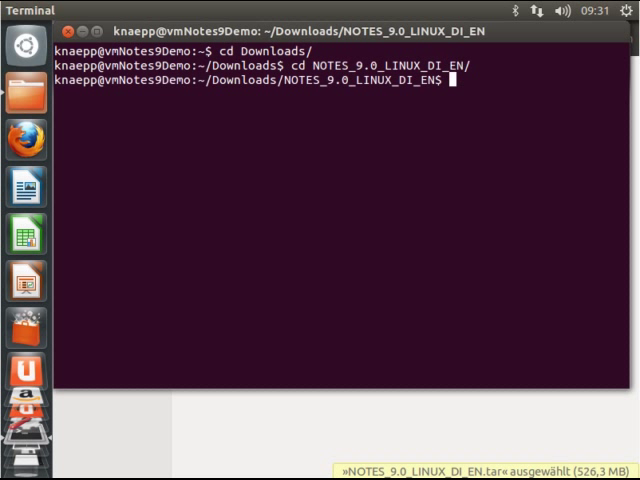
text(ls -lah)
text(./)
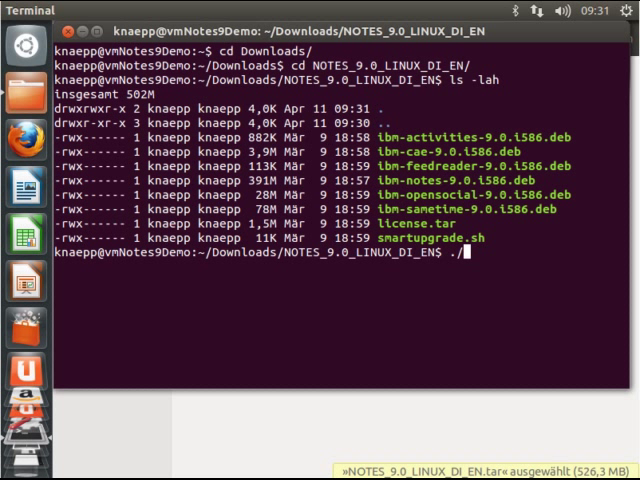
text(smartupgrade.sh)
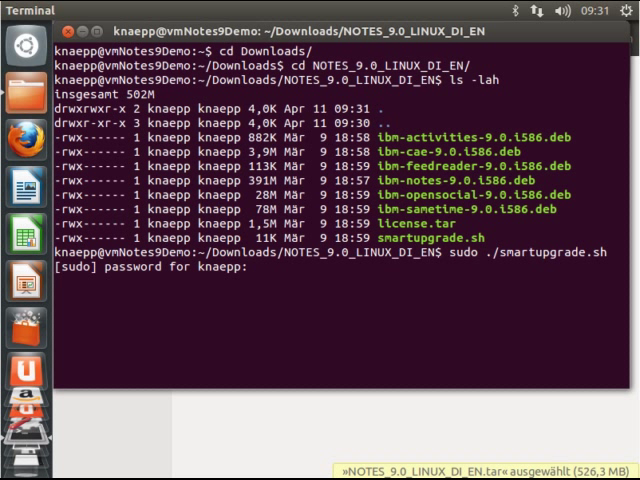
key(Return)
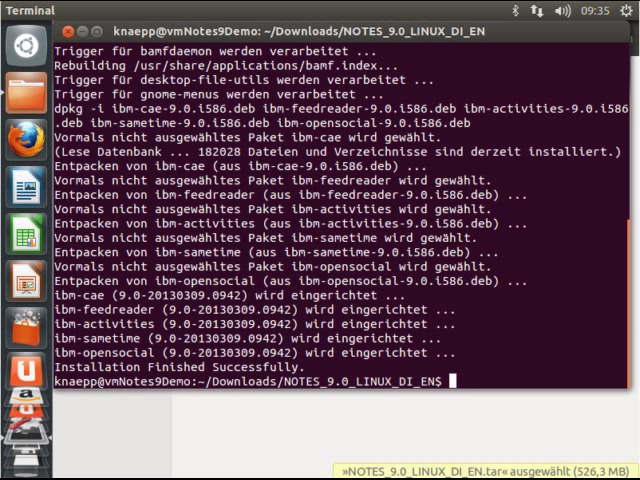
text(exit)
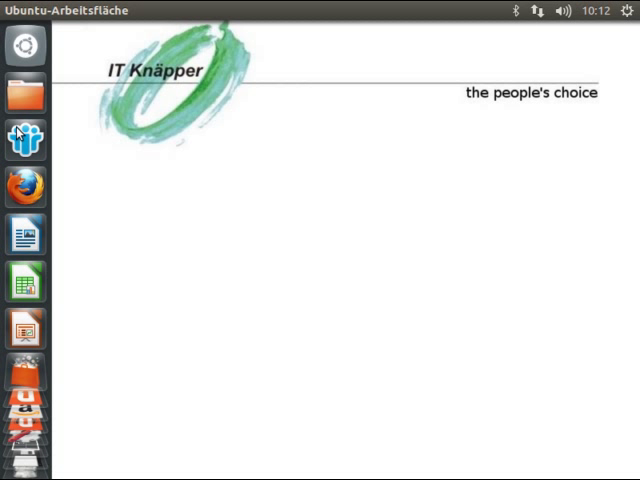
mouse_move(24, 136)
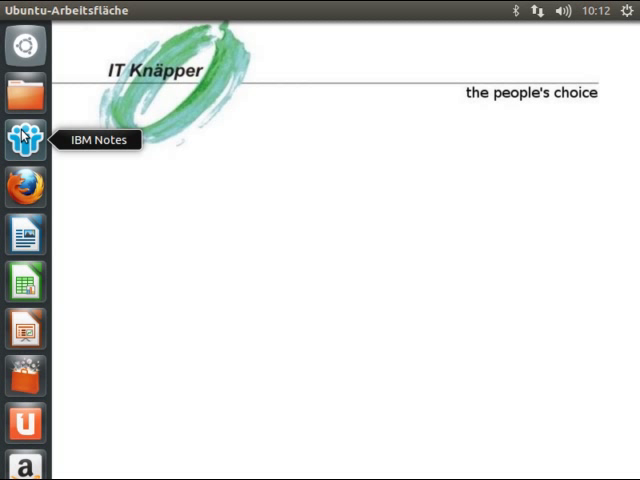
Launch IBM Notes from the launcher and accept the license with 1 to reach the configuration welcome page
click(24, 140)
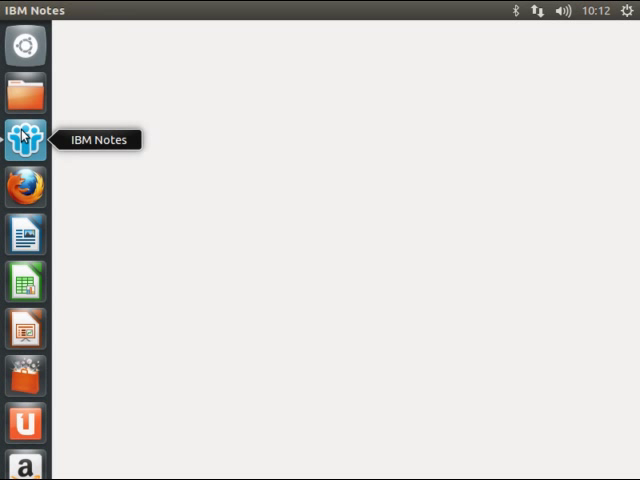
click(24, 140)
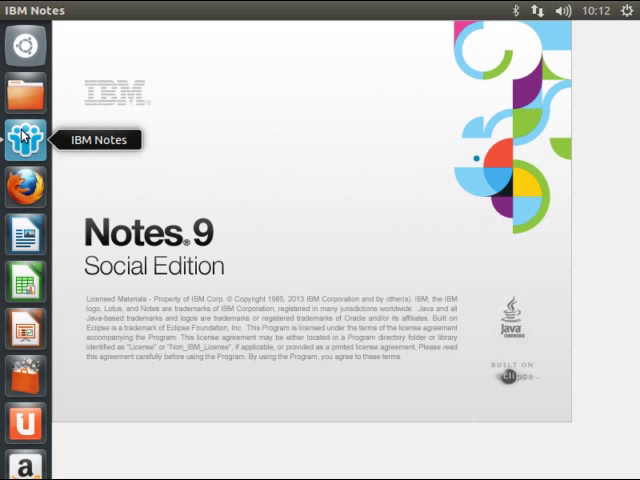
mouse_move(308, 208)
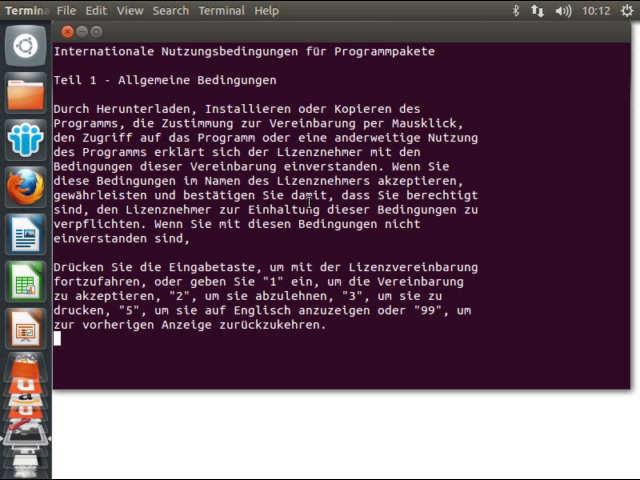
text(1)
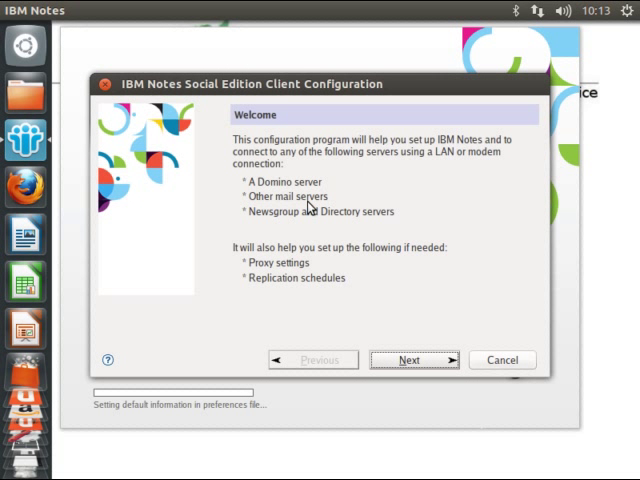
click(408, 360)
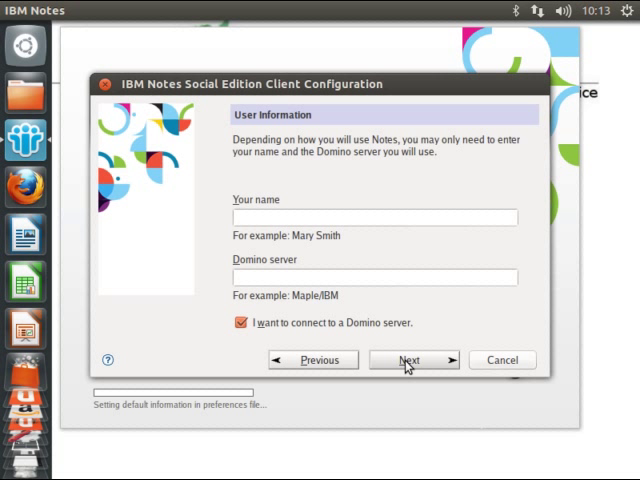
text(Matthias)
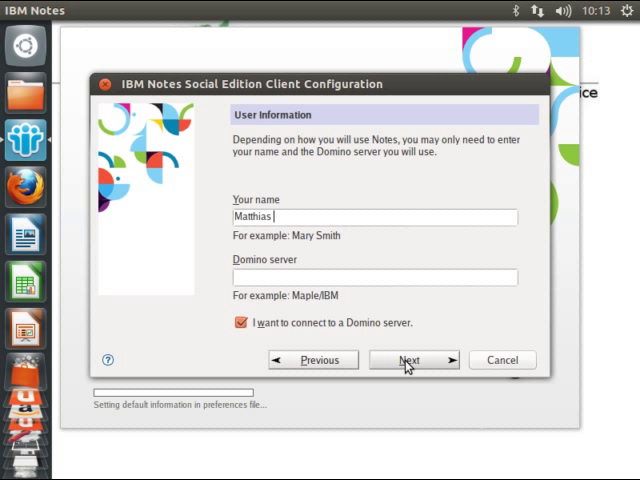
text(Knäpper)
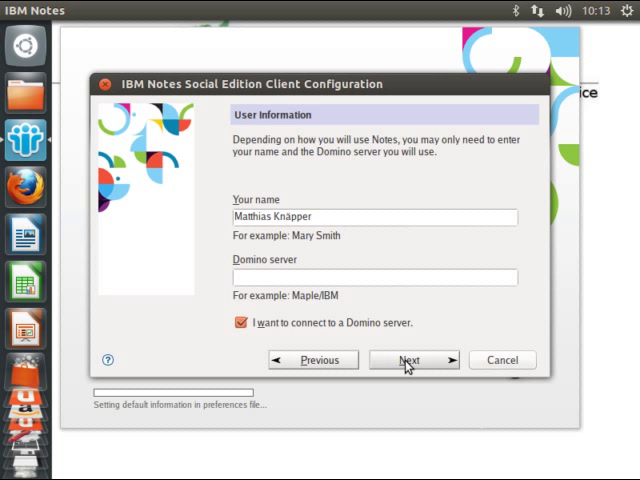
text(itk/it-knaepper)
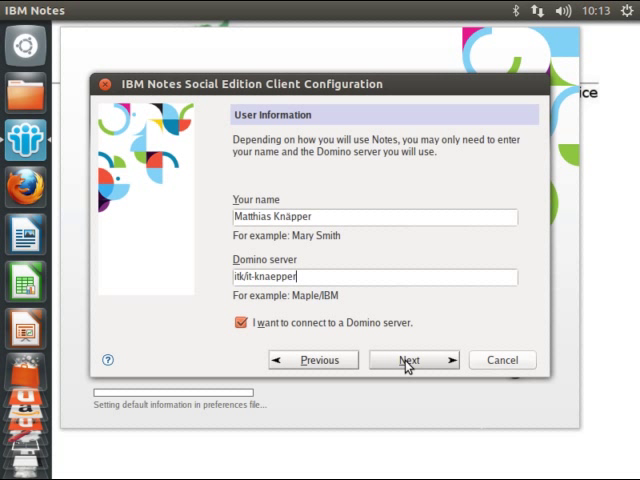
Log in to the Domino server with the password and continue once connected
click(408, 360)
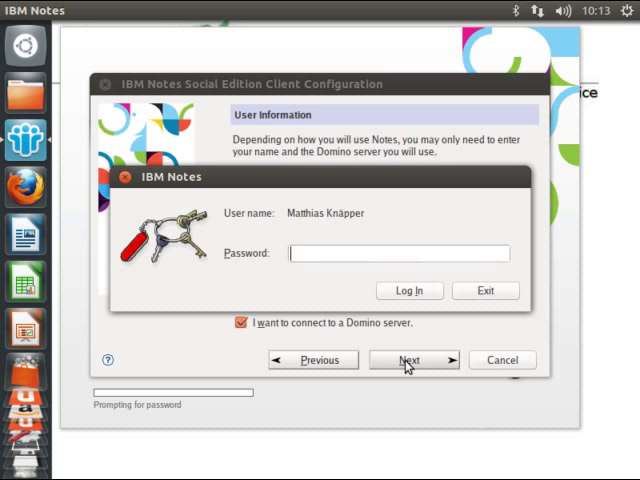
text(xxxxxxxxxxxxxxxxxxxxxxxxx)
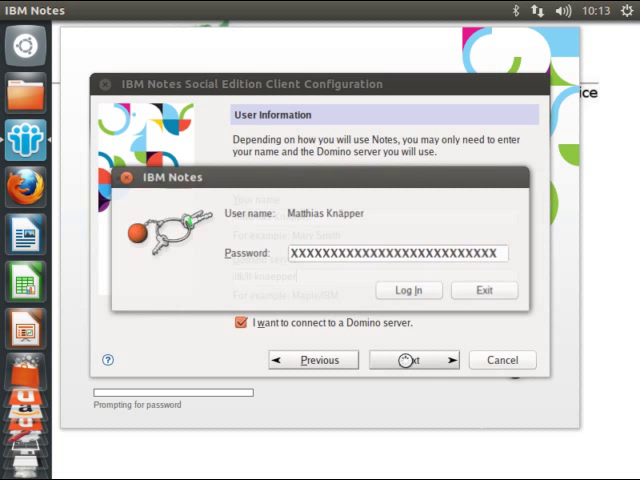
click(408, 290)
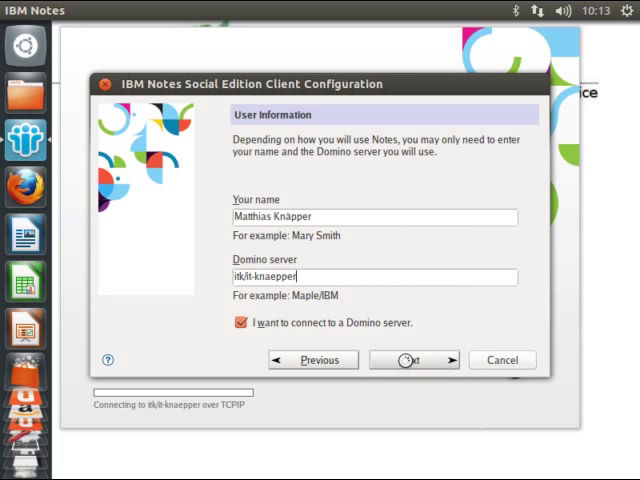
click(412, 360)
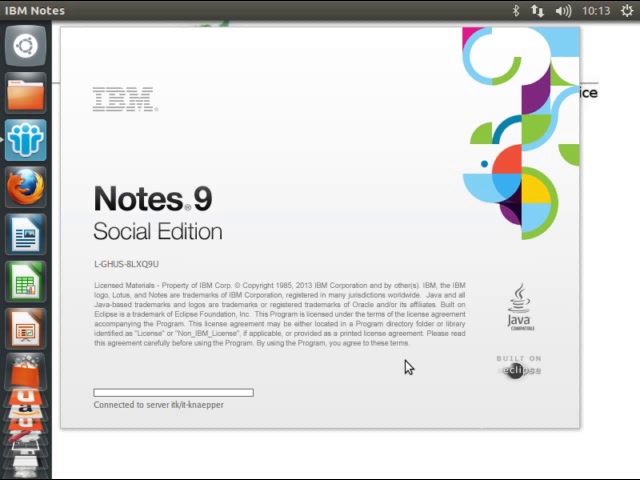